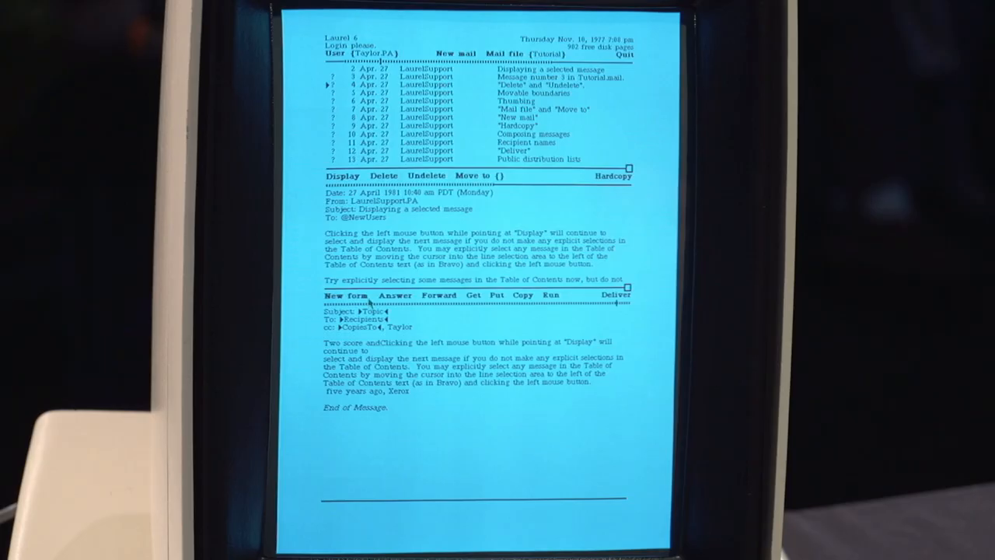
Start a fresh blank Laurel message form and enter 'All America'.
left_click(345, 295)
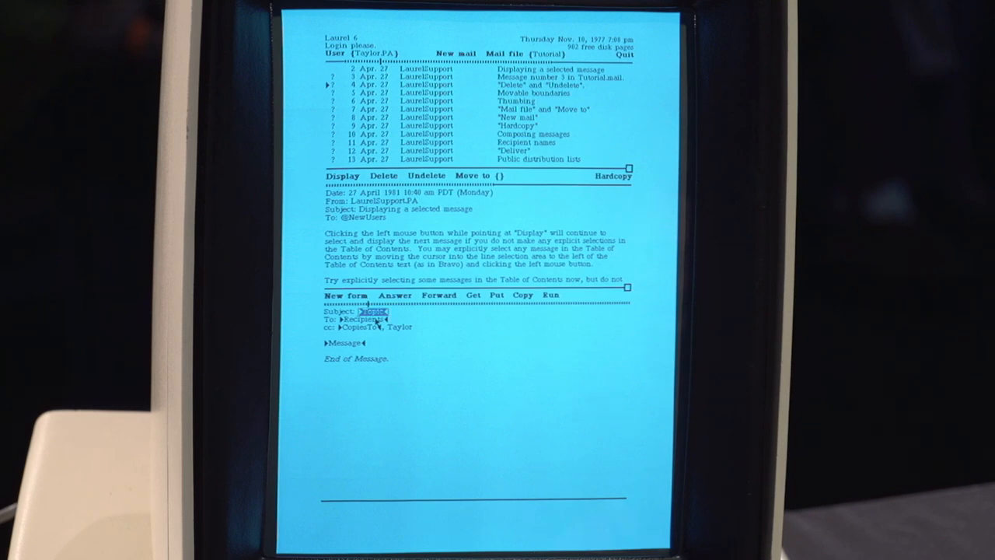
type("All Ameri")
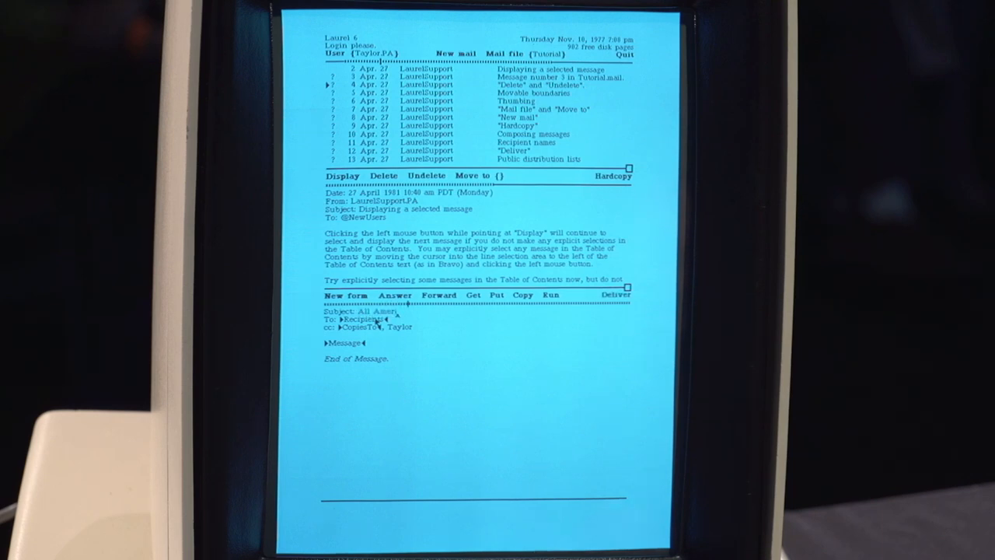
type("ca")
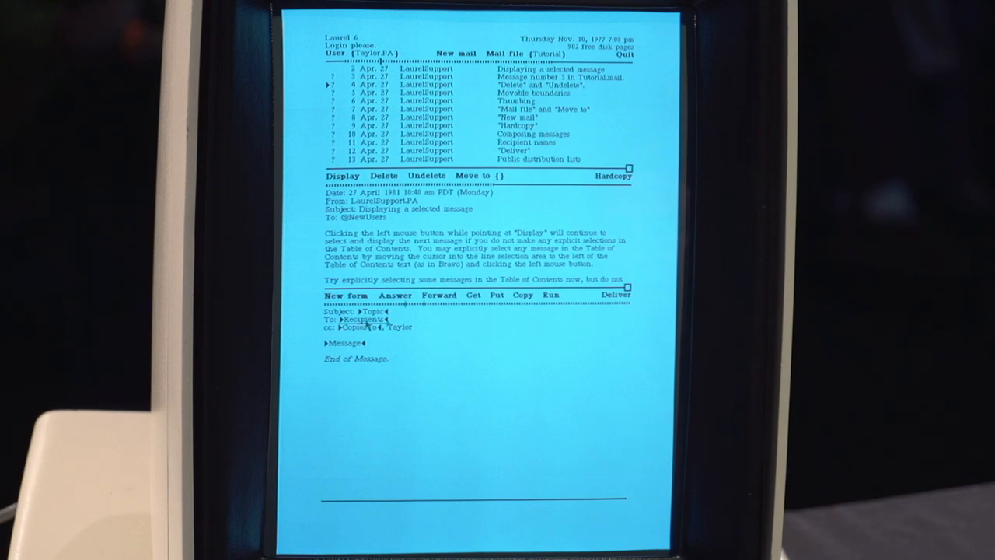
Replace the recipients placeholder with AllAmerica and begin the body with 'This i'.
double_click(363, 319)
type("All")
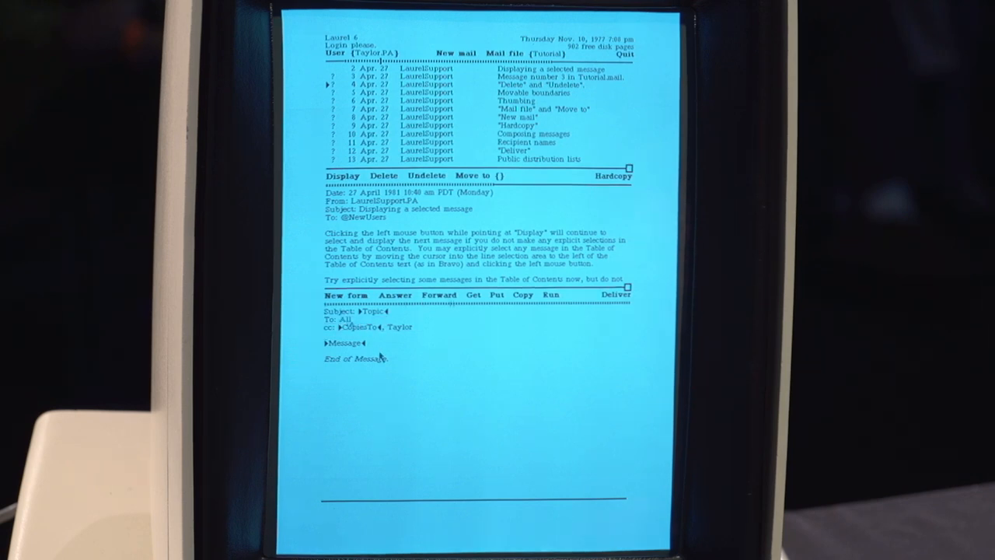
type("America")
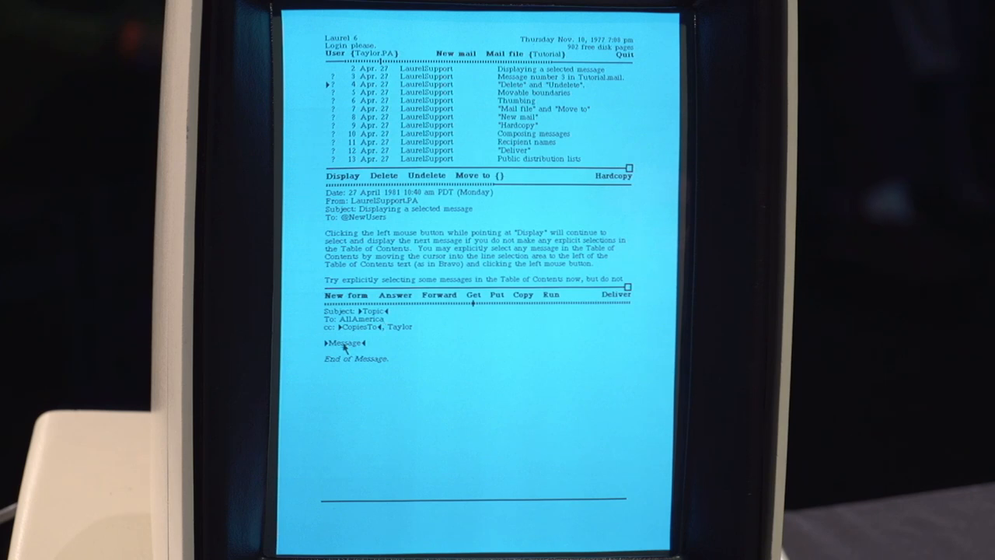
double_click(344, 343)
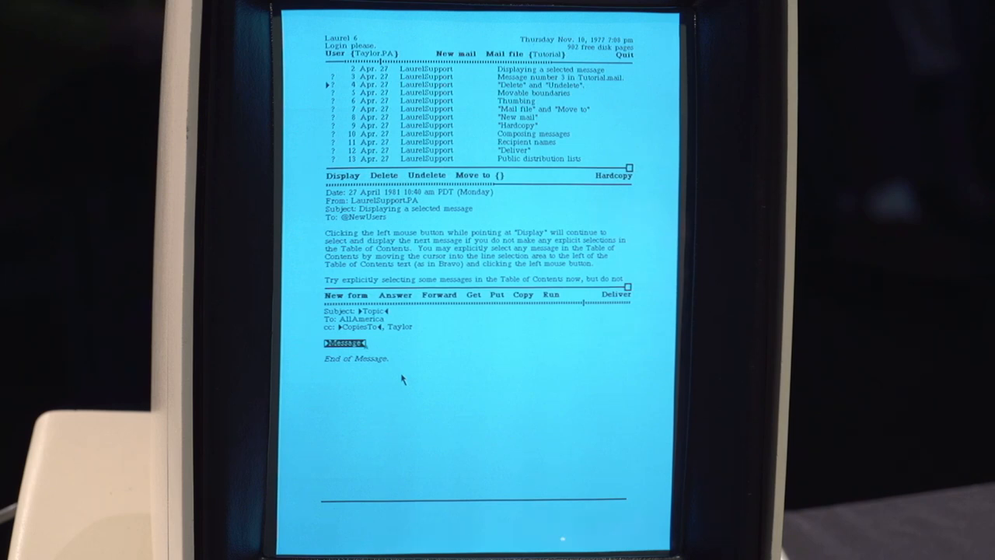
type("This is")
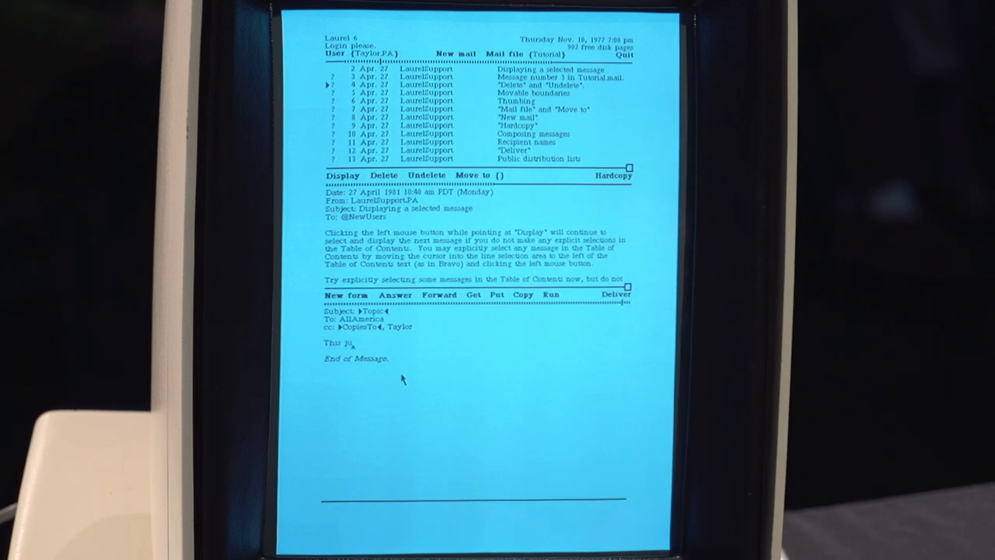